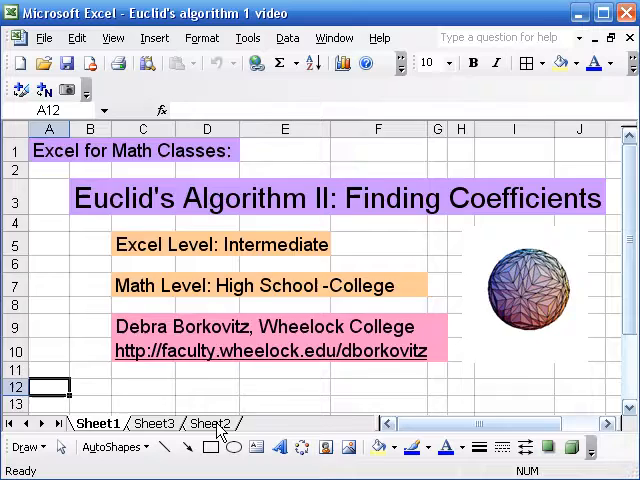
# - Go to Sheet2, which holds the Euclid table for 51 and 21
pyautogui.click(211, 423)
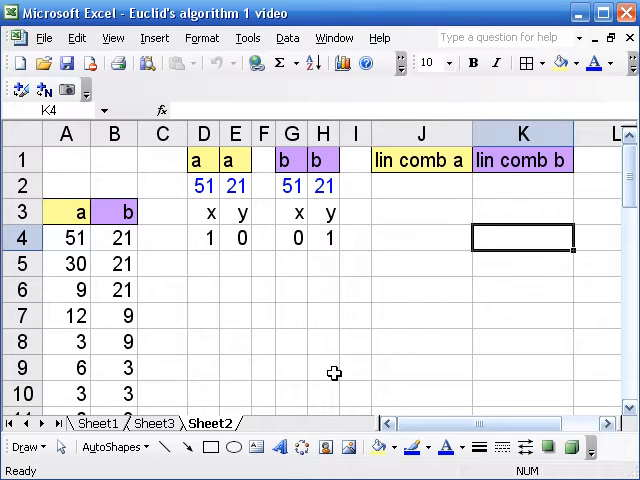
pyautogui.moveTo(99, 213)
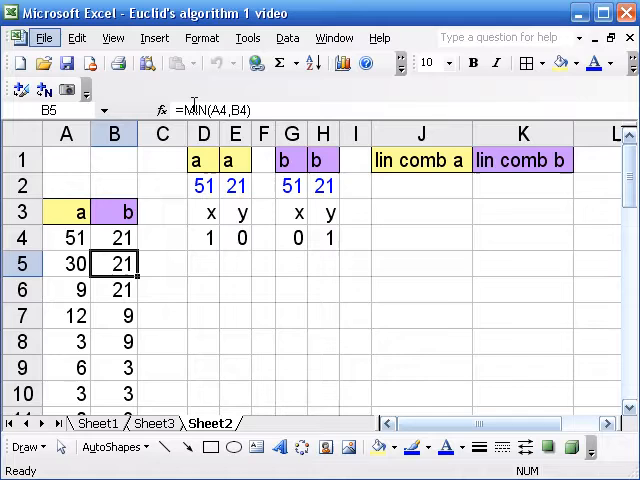
pyautogui.moveTo(312, 320)
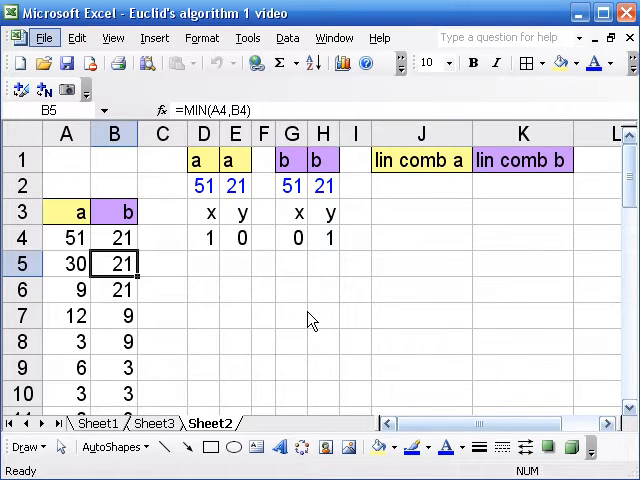
pyautogui.moveTo(131, 312)
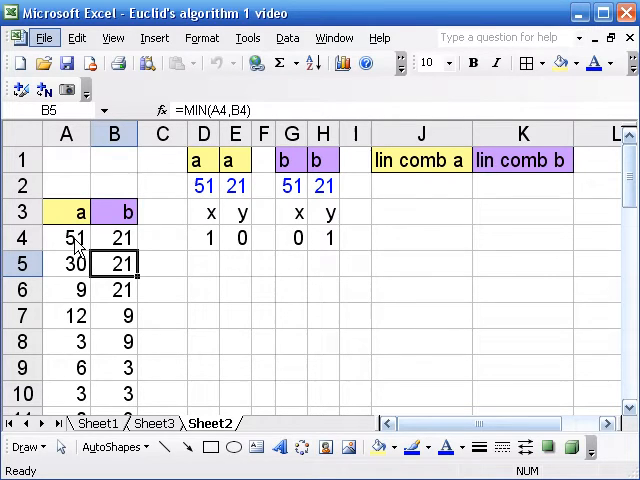
pyautogui.moveTo(113, 264)
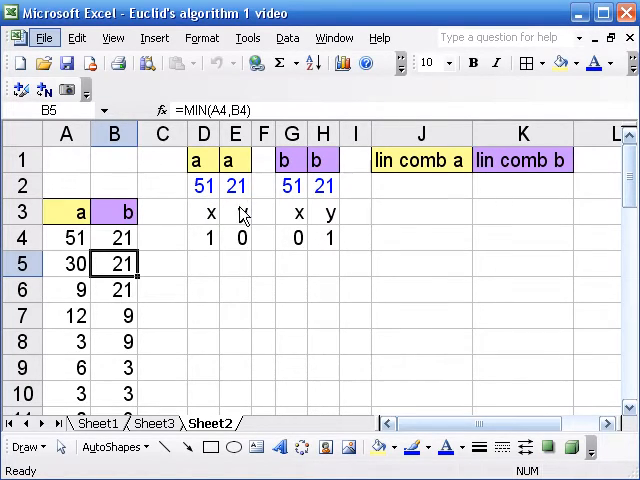
pyautogui.moveTo(240, 228)
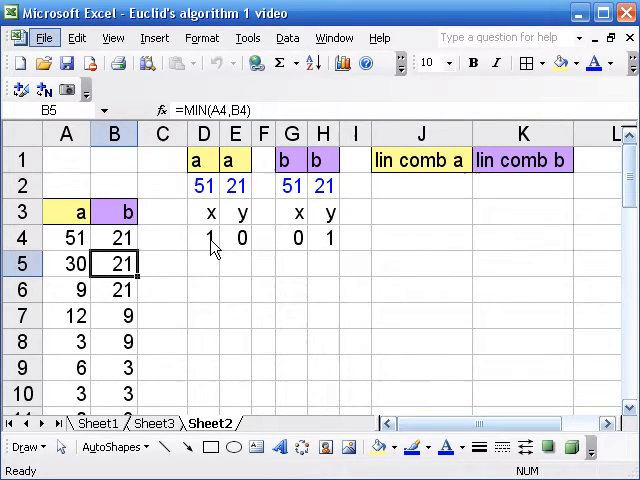
pyautogui.moveTo(240, 250)
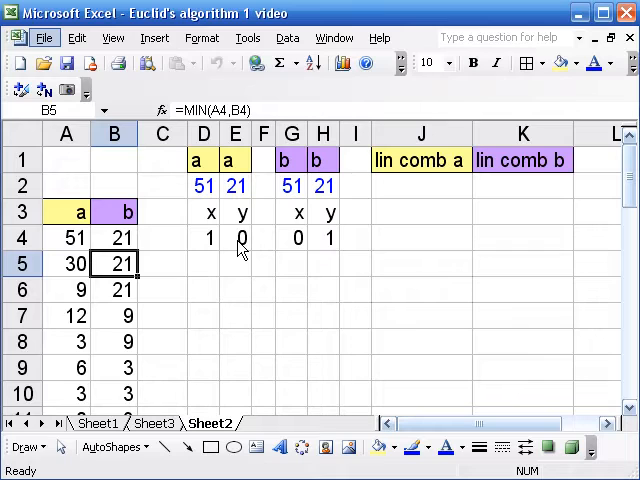
pyautogui.moveTo(293, 250)
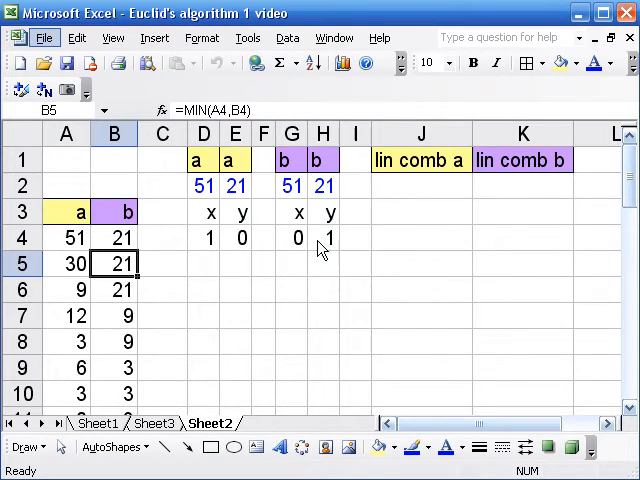
pyautogui.moveTo(300, 248)
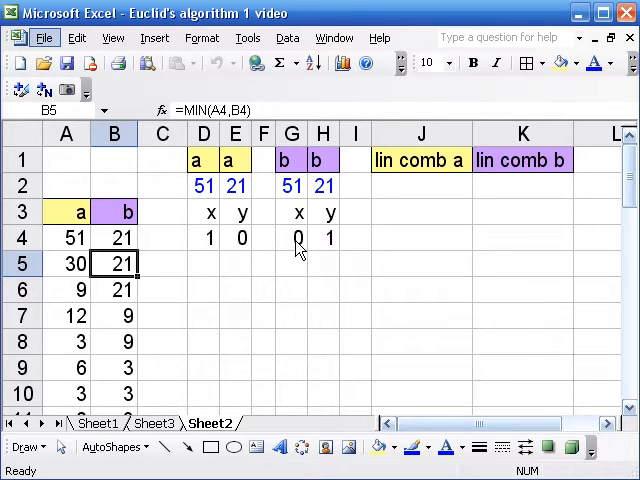
pyautogui.moveTo(203, 268)
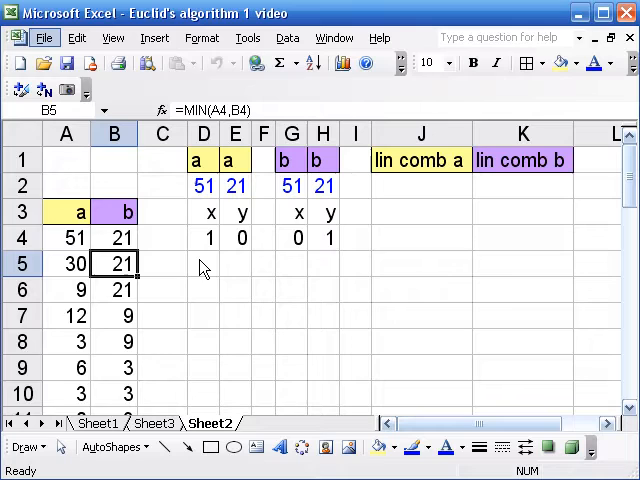
pyautogui.moveTo(247, 250)
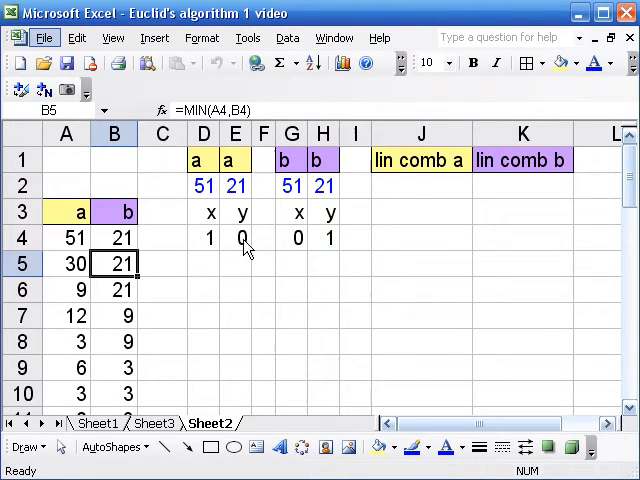
pyautogui.moveTo(331, 242)
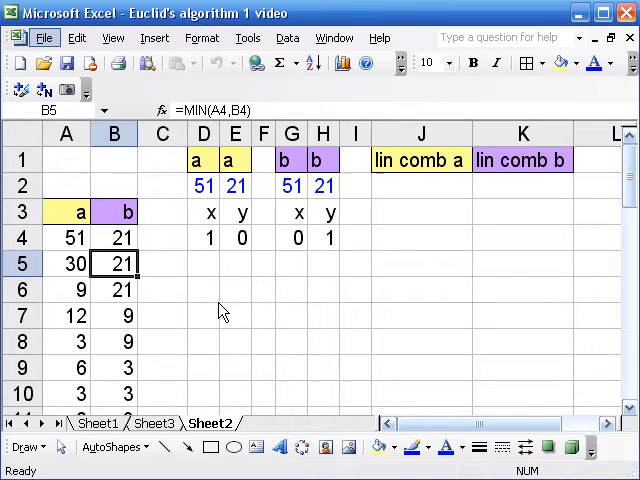
pyautogui.moveTo(208, 278)
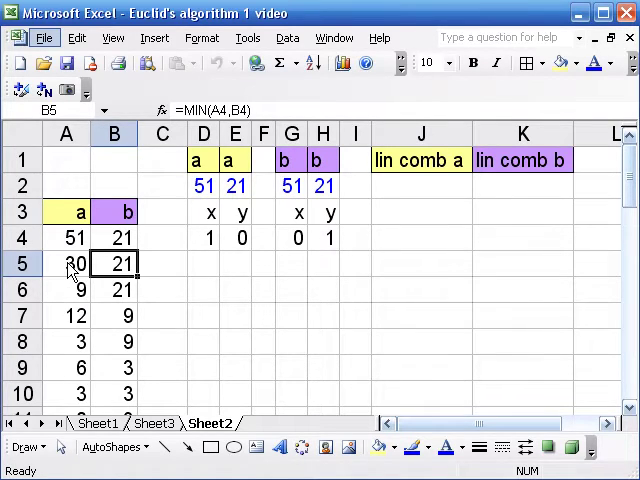
pyautogui.click(66, 264)
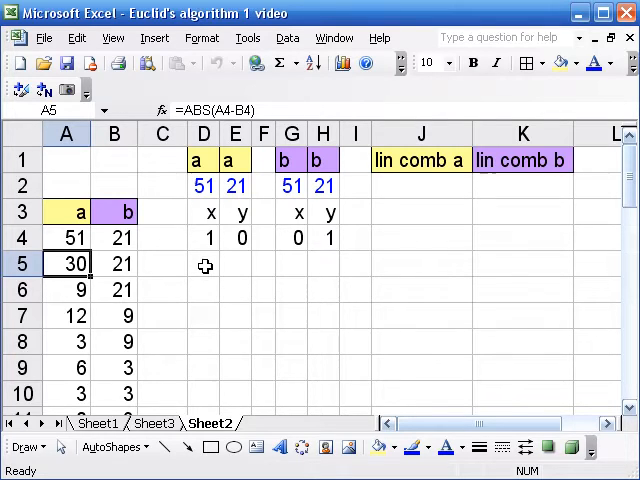
pyautogui.moveTo(143, 265)
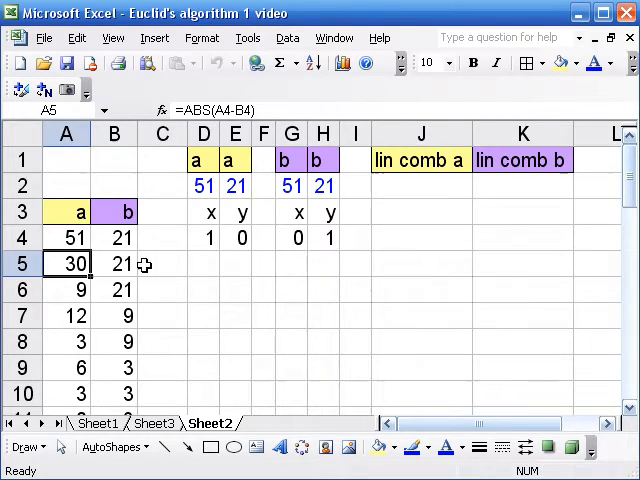
pyautogui.moveTo(135, 245)
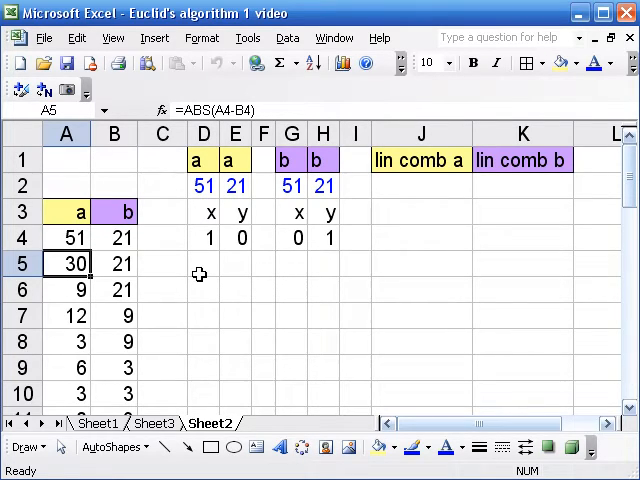
pyautogui.click(204, 264)
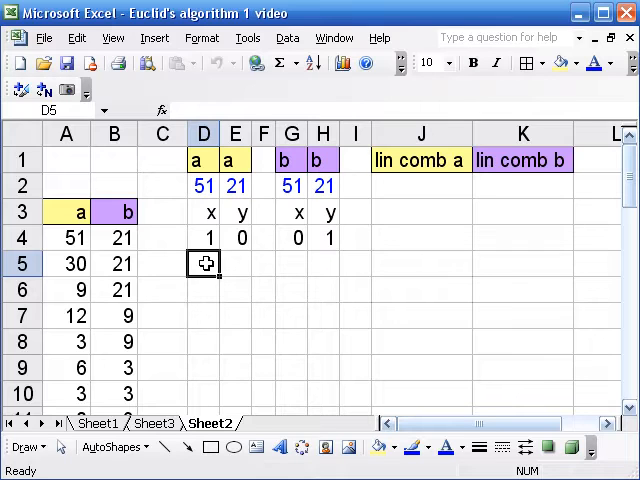
# - Enter =IF(A4>B4,D4-G4,G4-D4) in D5, giving a's x coefficient 1
pyautogui.write('=')
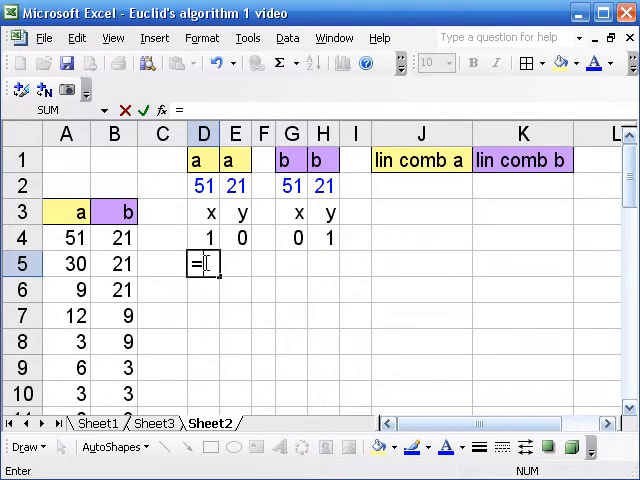
pyautogui.write('=')
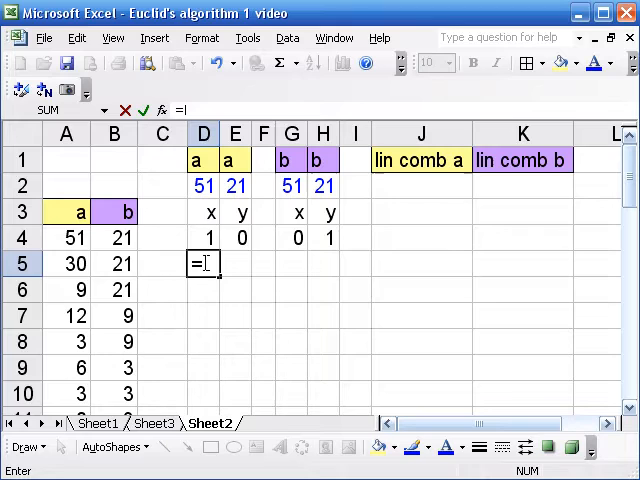
pyautogui.write('if')
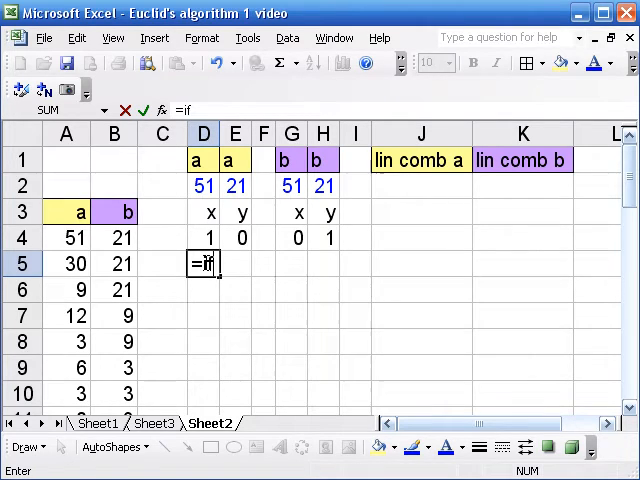
pyautogui.write('(')
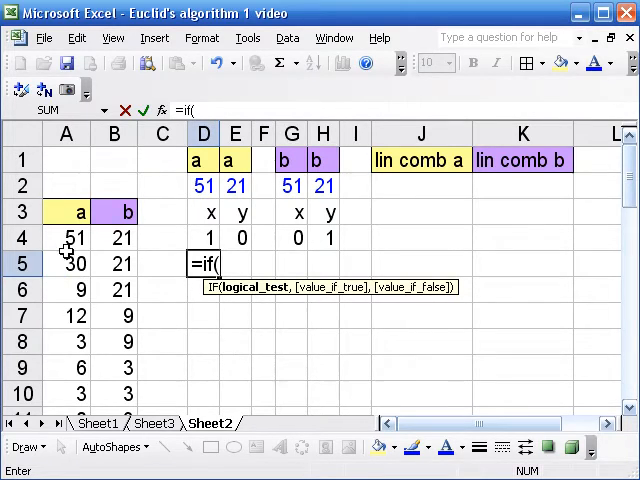
pyautogui.click(66, 238)
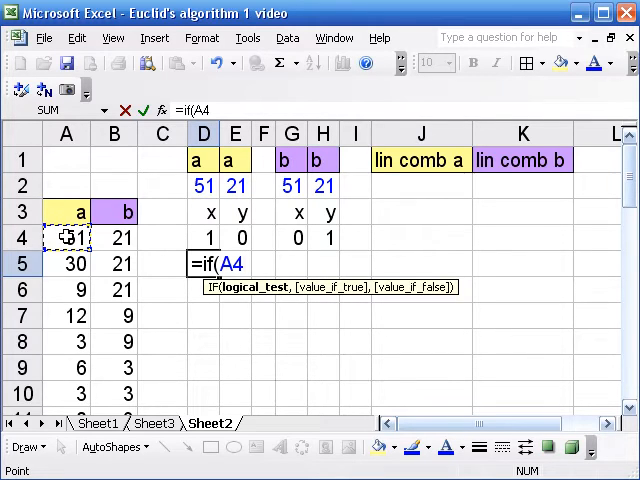
pyautogui.write('>B4')
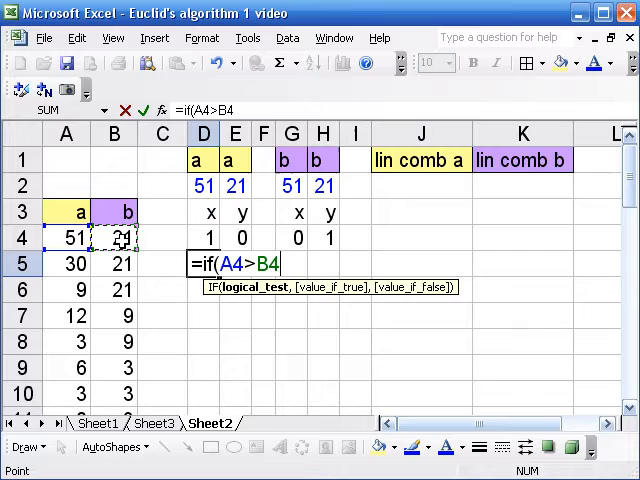
pyautogui.write(',')
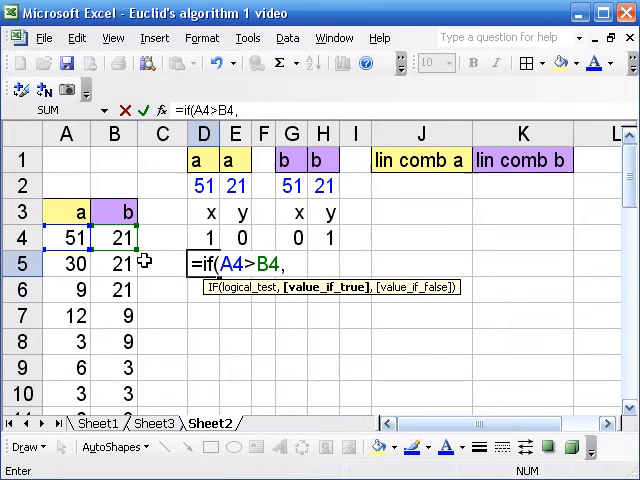
pyautogui.moveTo(184, 316)
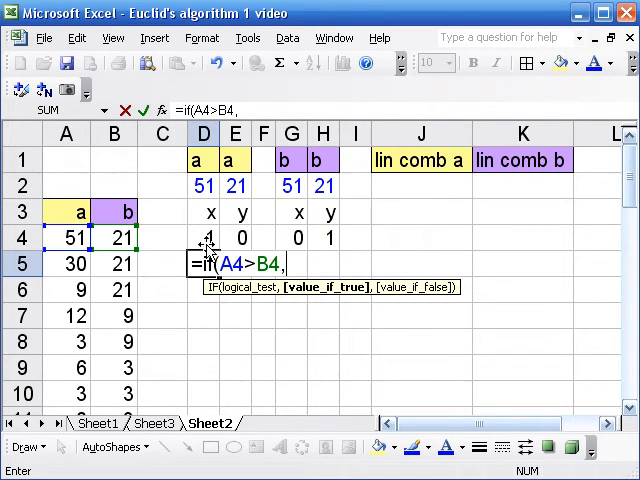
pyautogui.moveTo(205, 239)
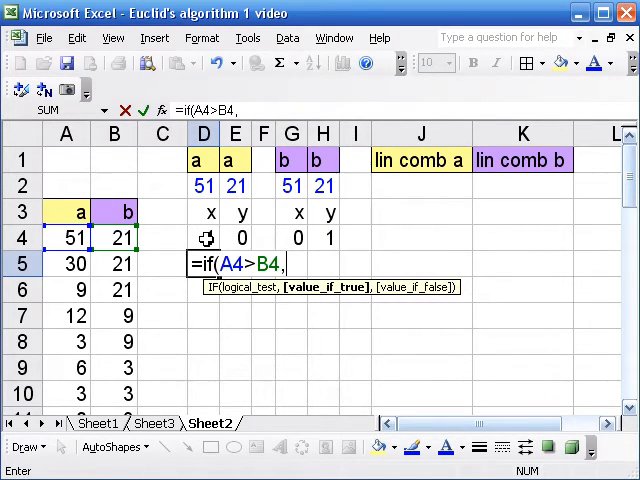
pyautogui.click(204, 238)
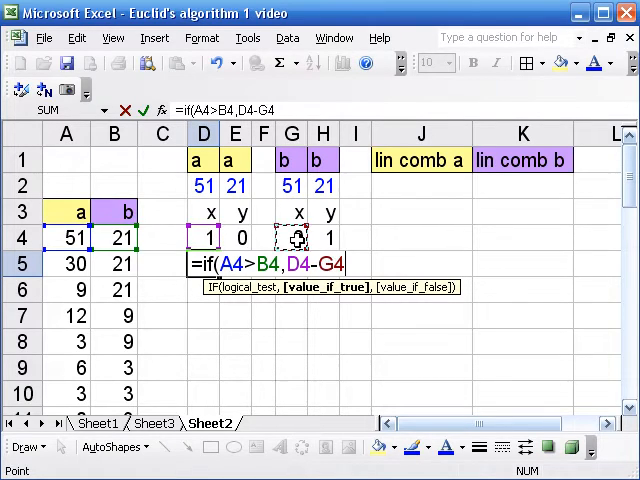
pyautogui.write(',')
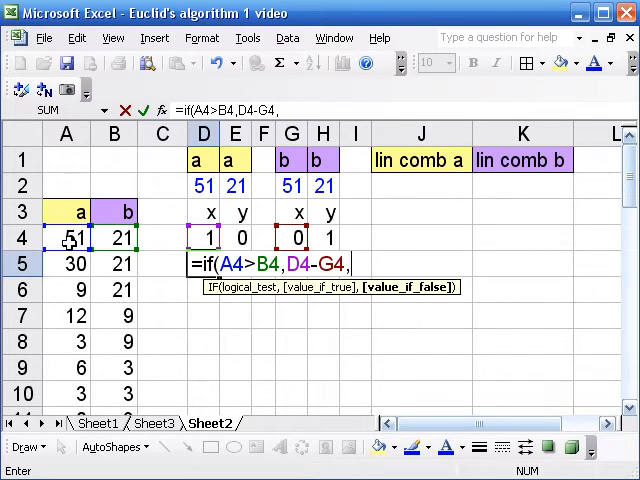
pyautogui.click(323, 238)
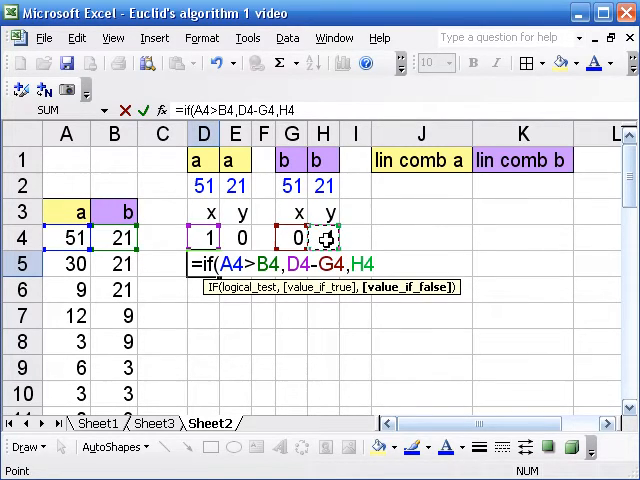
pyautogui.write('-')
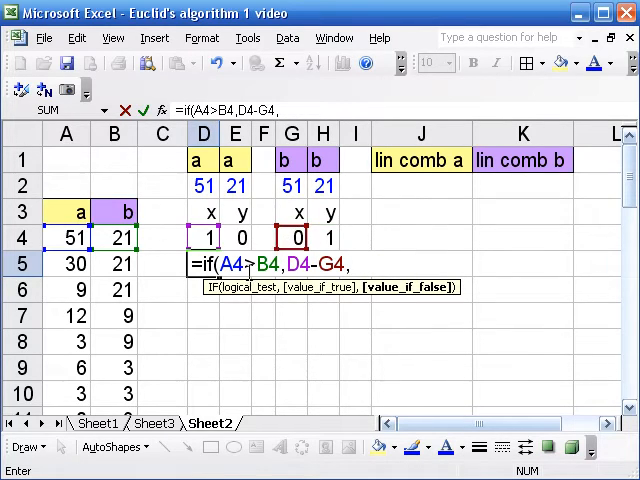
pyautogui.click(292, 238)
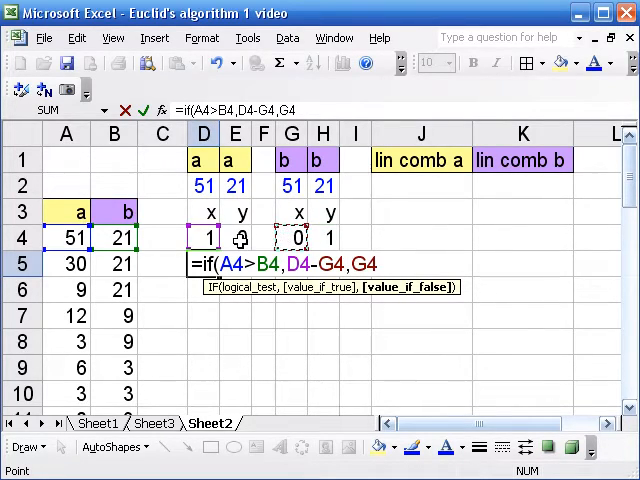
pyautogui.write('-')
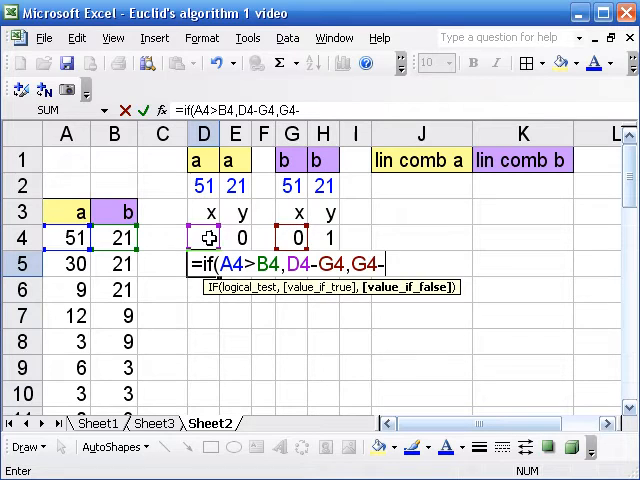
pyautogui.write('D4)')
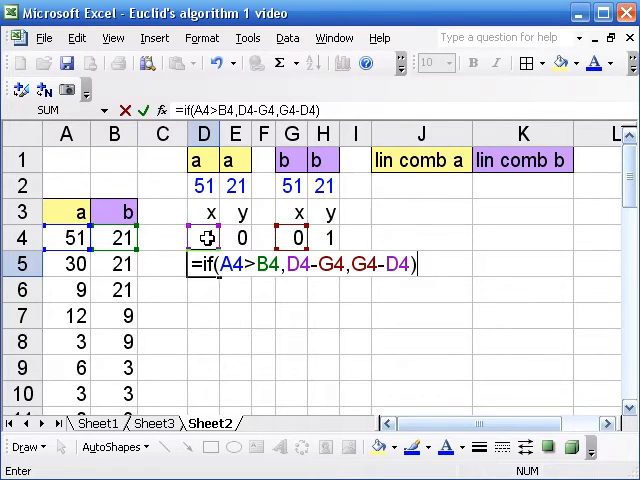
pyautogui.press('Enter')
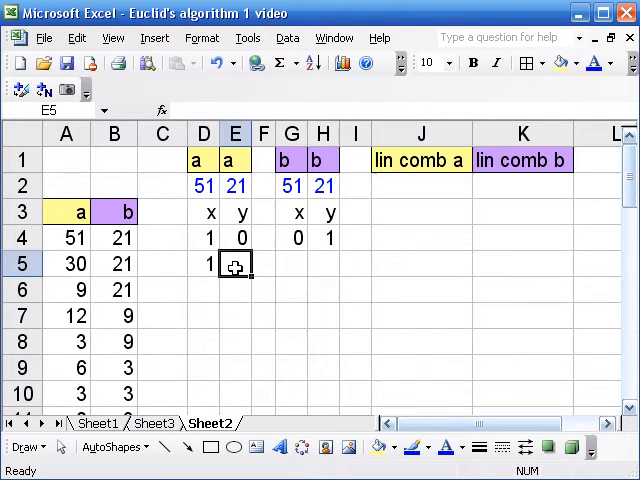
# - Enter =IF(A4>B4,E4-H4,H4-E4) in E5, giving a's y coefficient -1
pyautogui.write('=')
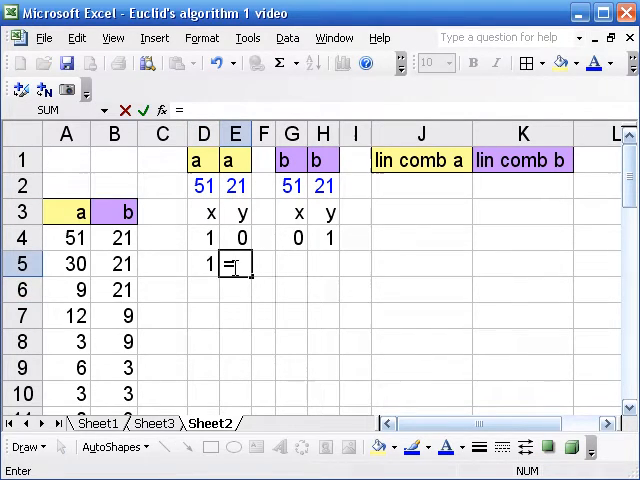
pyautogui.write('=if(A4')
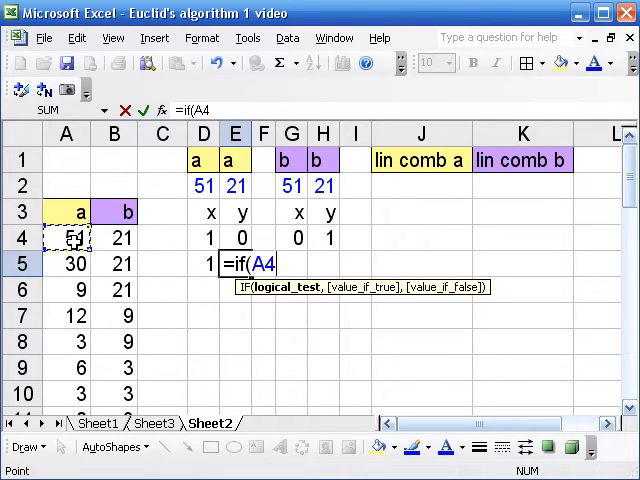
pyautogui.write('>')
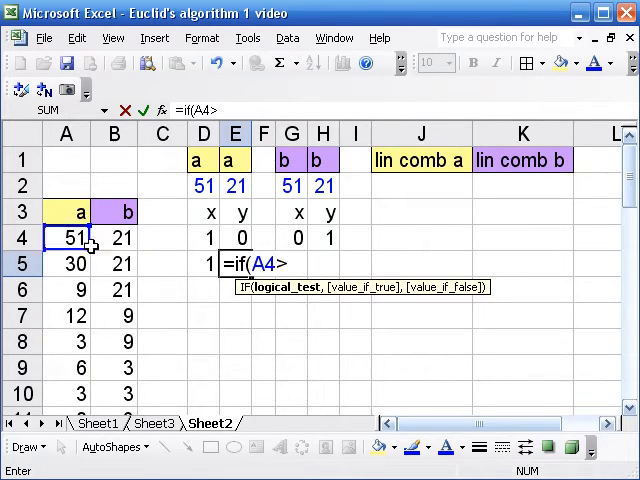
pyautogui.click(114, 238)
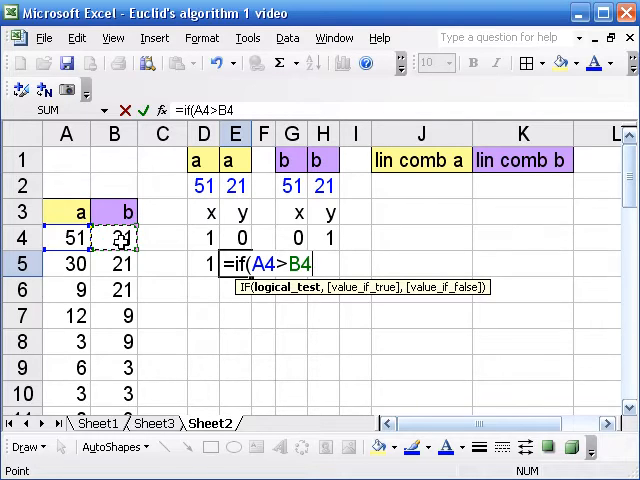
pyautogui.click(235, 238)
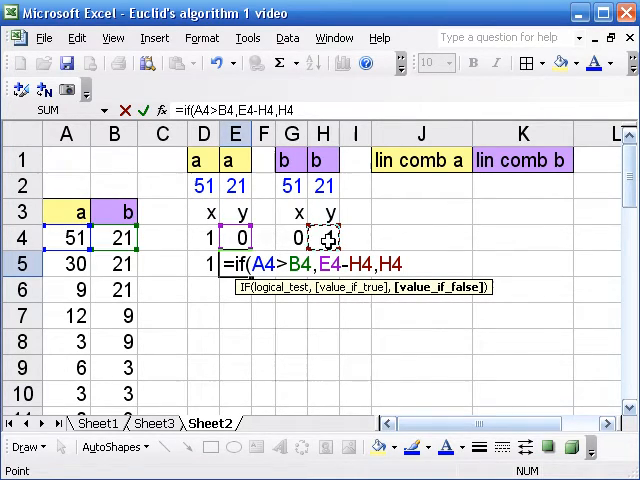
pyautogui.write('-E4')
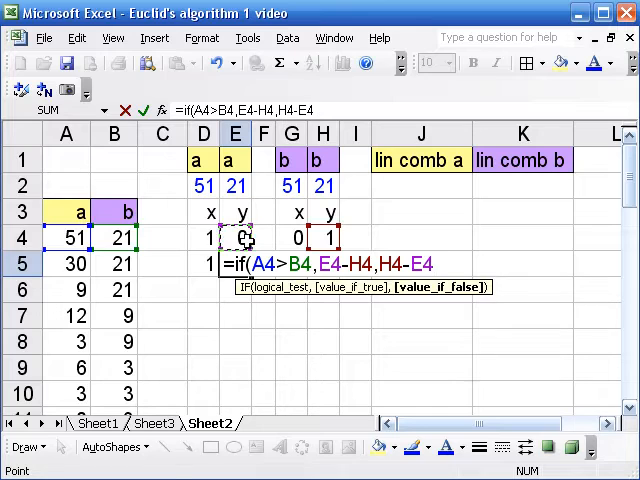
pyautogui.press('Enter')
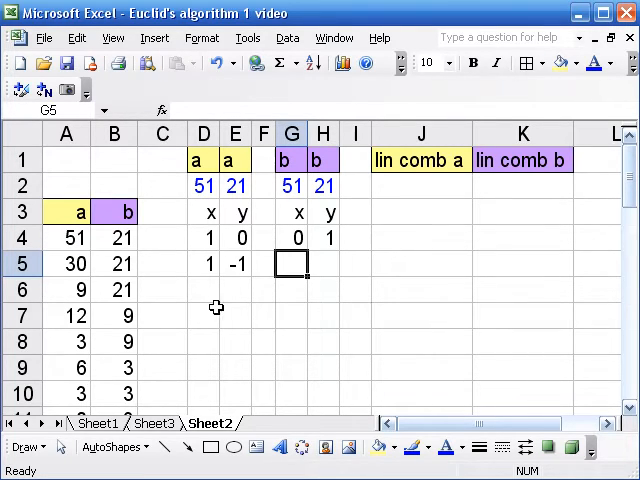
pyautogui.write('=')
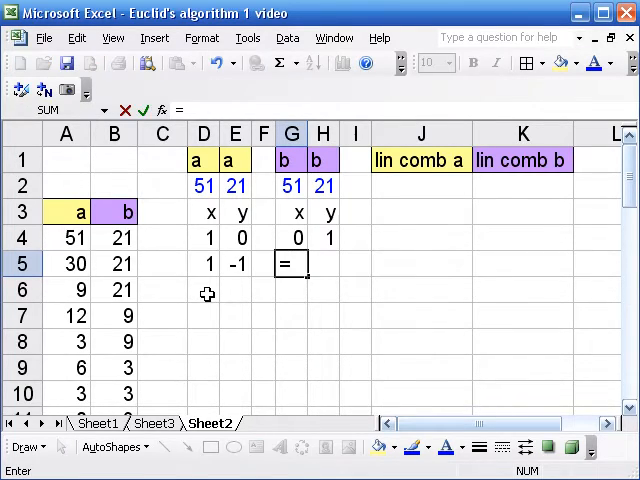
# - Enter IF formulas testing A4>B4 in G5 and H5, yielding 0 and 1
pyautogui.write('if(')
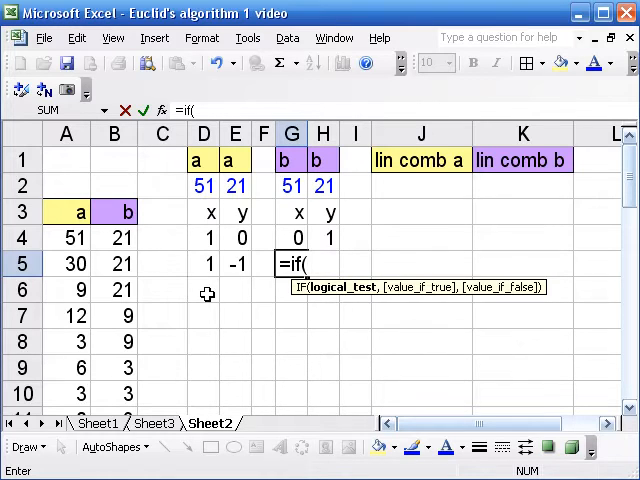
pyautogui.click(72, 238)
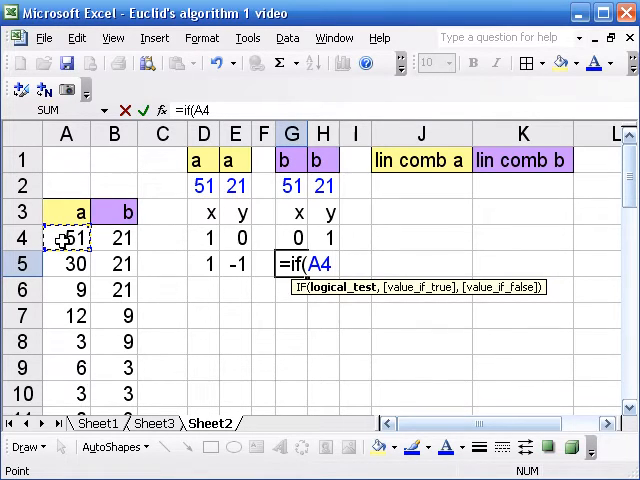
pyautogui.write('>B4,')
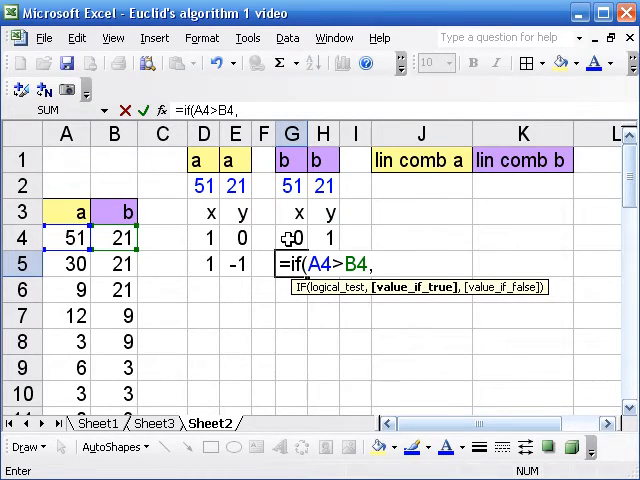
pyautogui.click(291, 237)
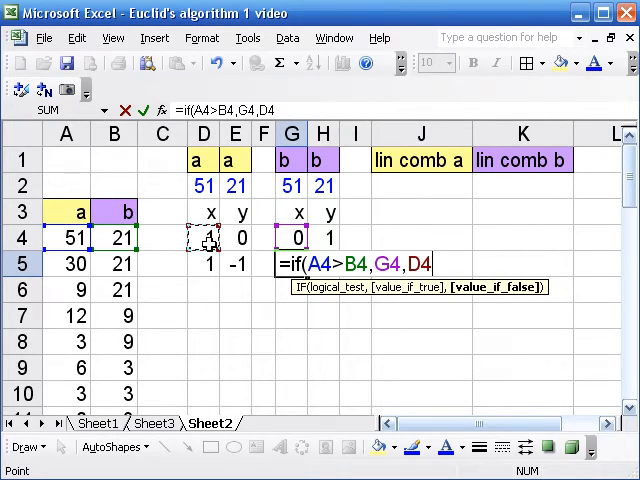
pyautogui.press('Enter')
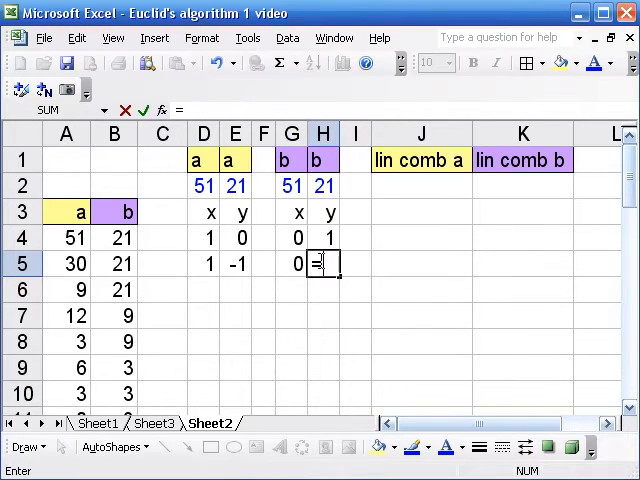
pyautogui.write('=if(')
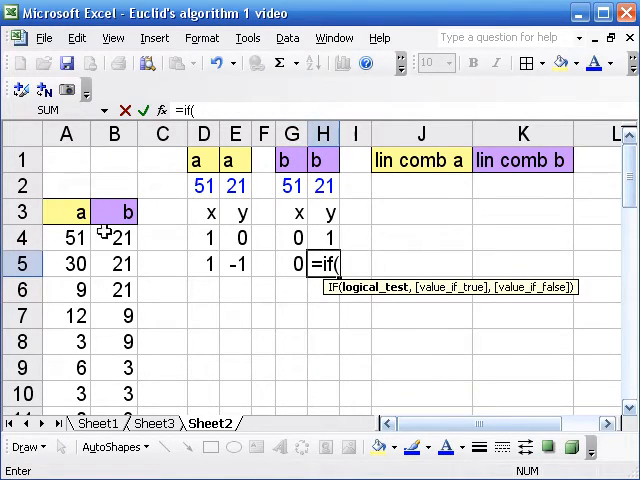
pyautogui.click(66, 237)
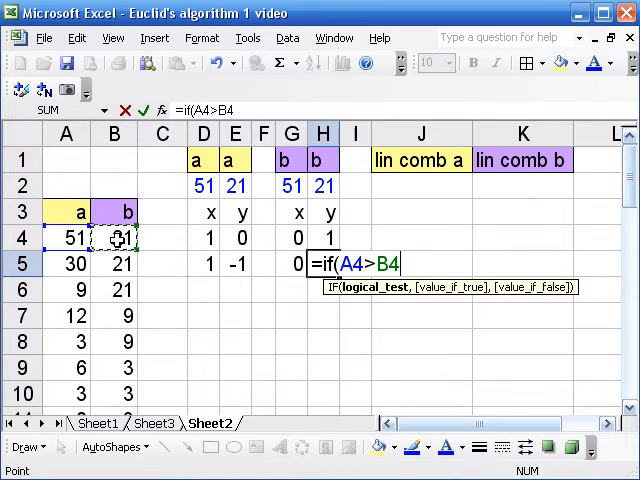
pyautogui.write(',H4,E4')
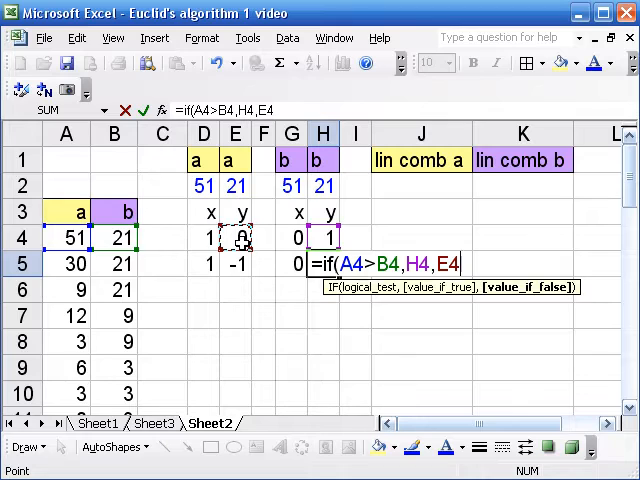
pyautogui.press('Enter')
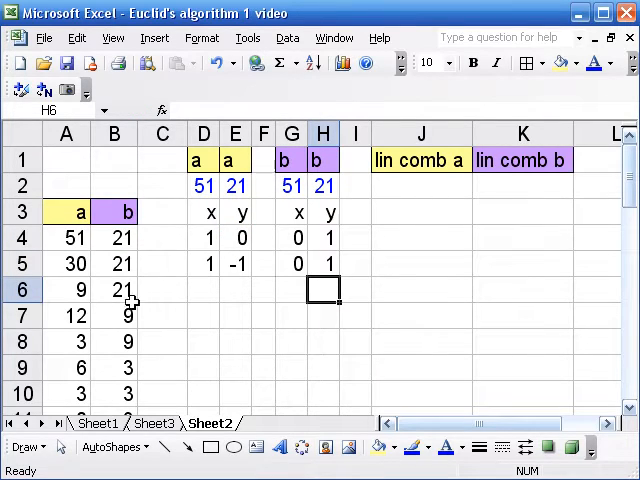
pyautogui.moveTo(301, 264)
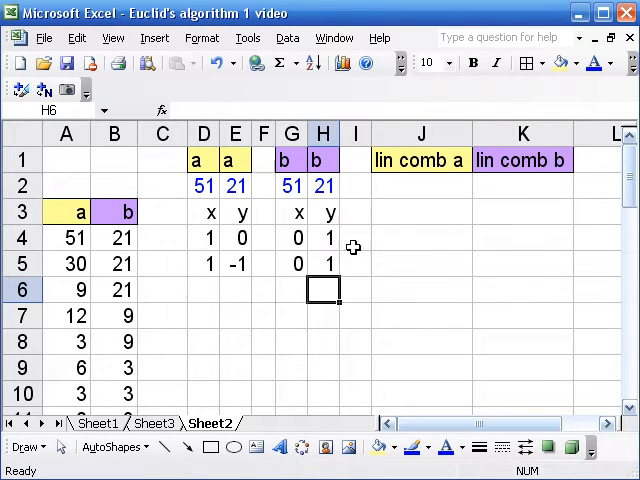
pyautogui.moveTo(427, 210)
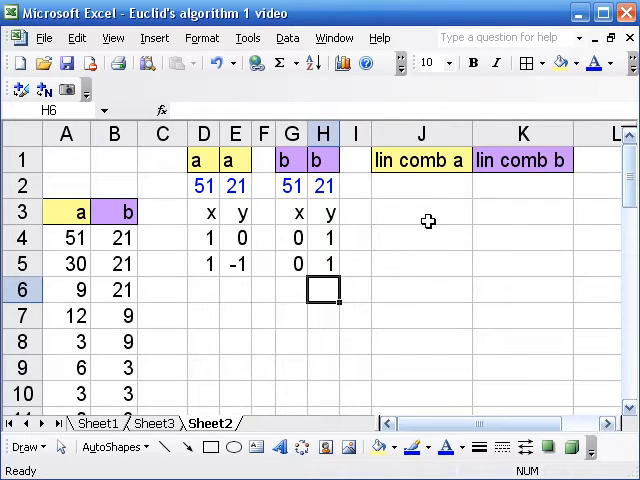
pyautogui.moveTo(415, 234)
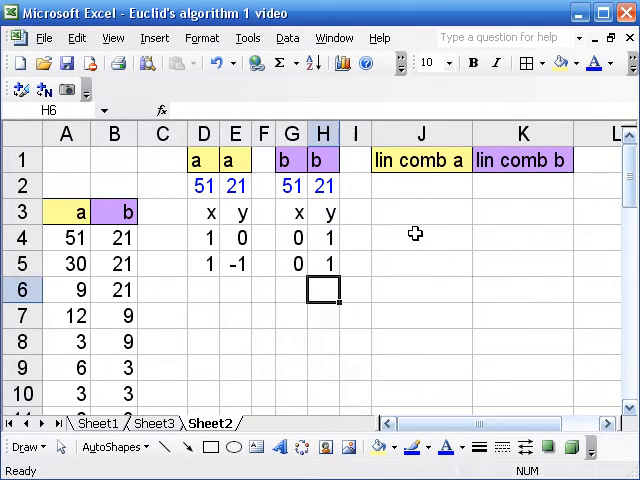
pyautogui.moveTo(401, 241)
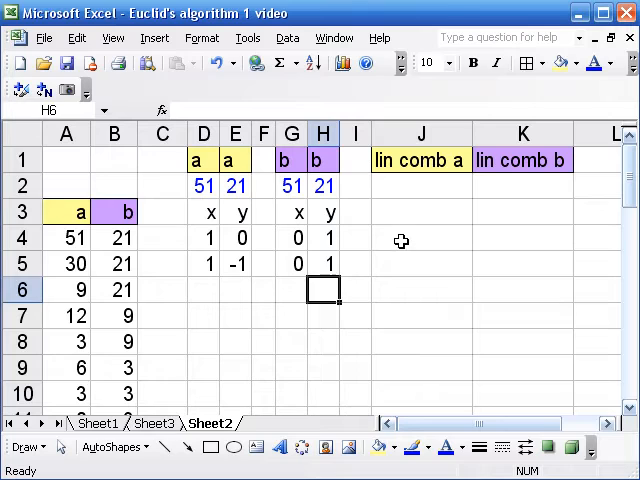
# - Select J4 to begin the lin comb a formula
pyautogui.click(420, 238)
pyautogui.write('=')
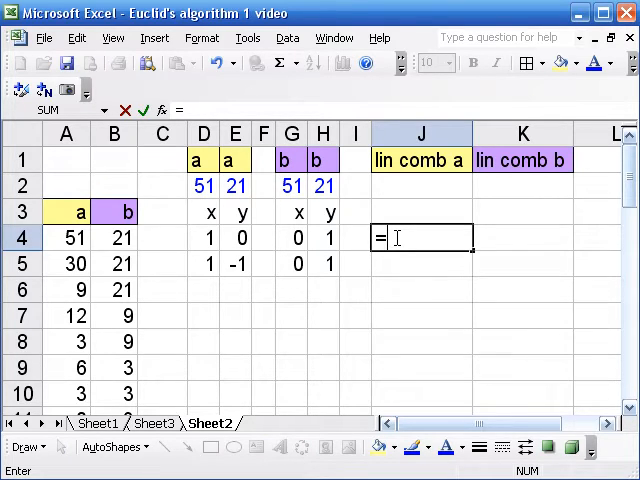
# - Enter =$D$2*D4+$E$2*E4 in J4 so it shows 51
pyautogui.write('$d')
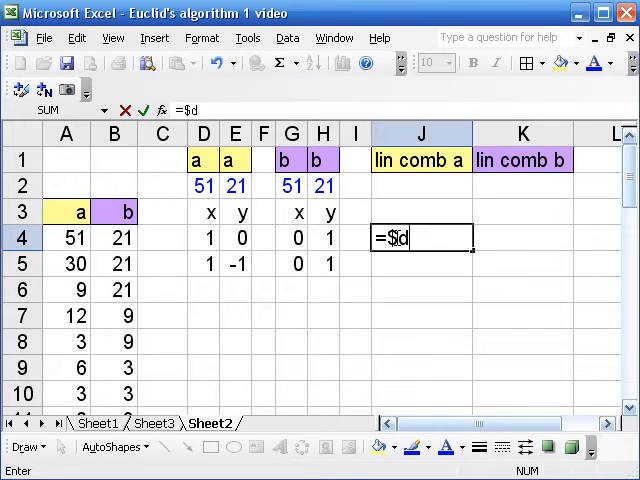
pyautogui.click(203, 186)
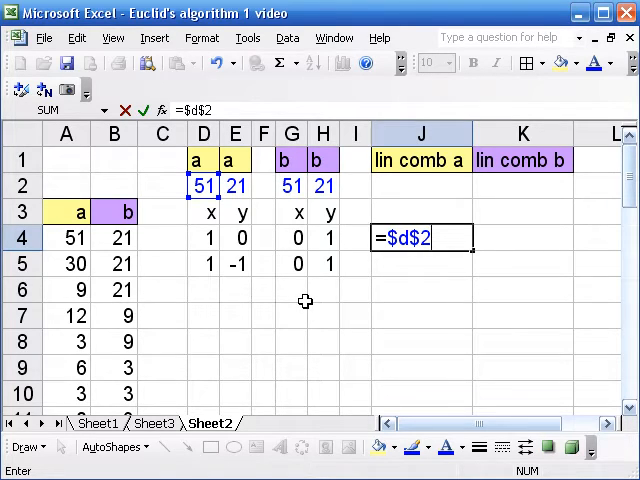
pyautogui.click(204, 238)
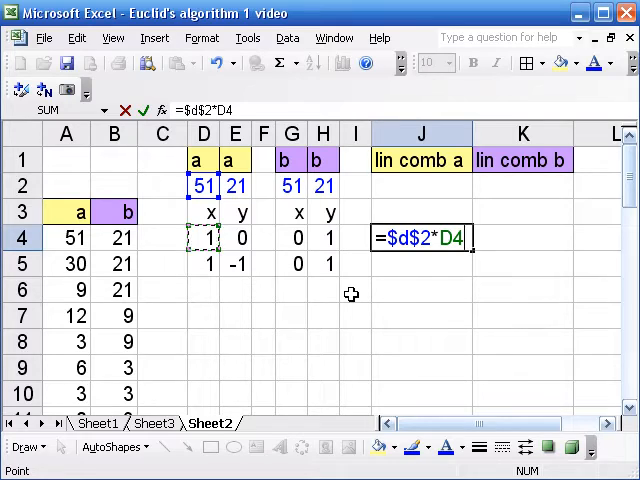
pyautogui.write('+')
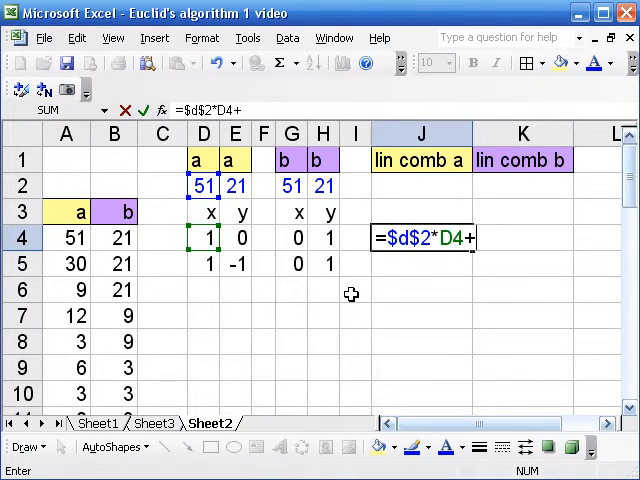
pyautogui.write('$e$2')
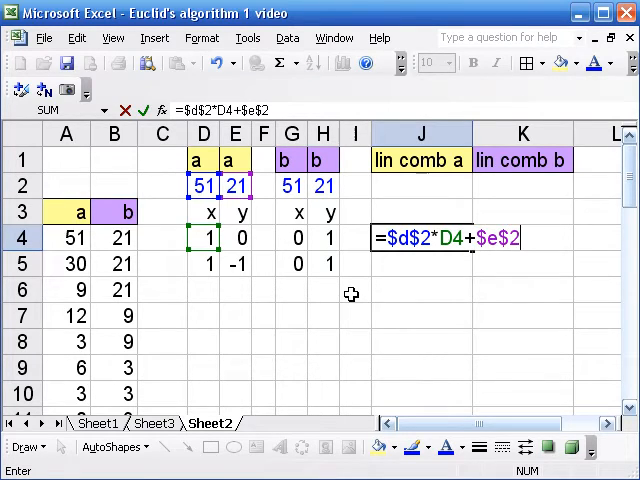
pyautogui.write('*')
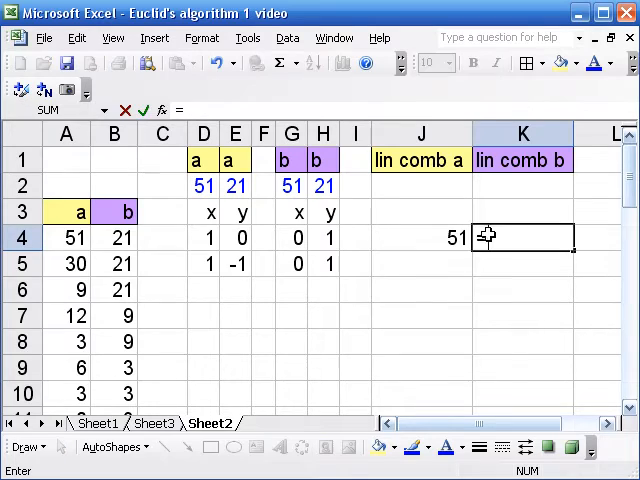
# - Enter =$G$2*G4+$H$2*H4 in K4 so it shows 21
pyautogui.write('=')
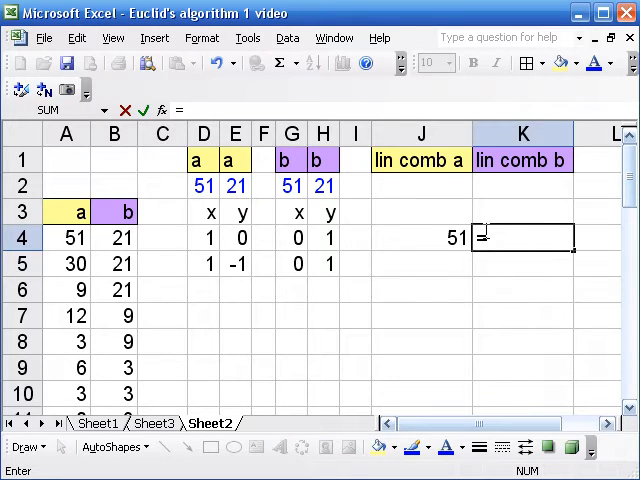
pyautogui.write('$')
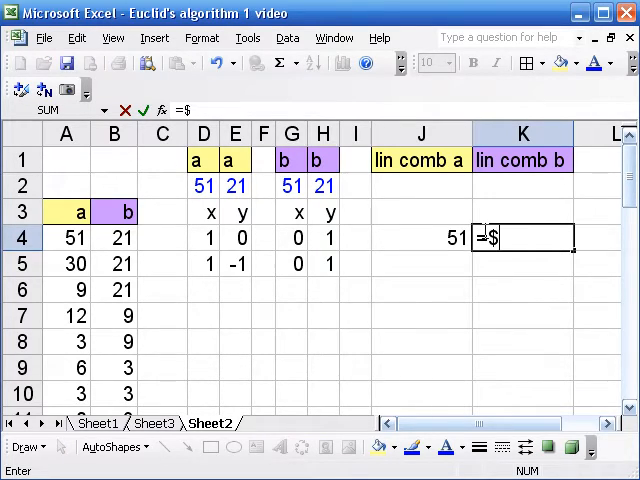
pyautogui.write('g$2')
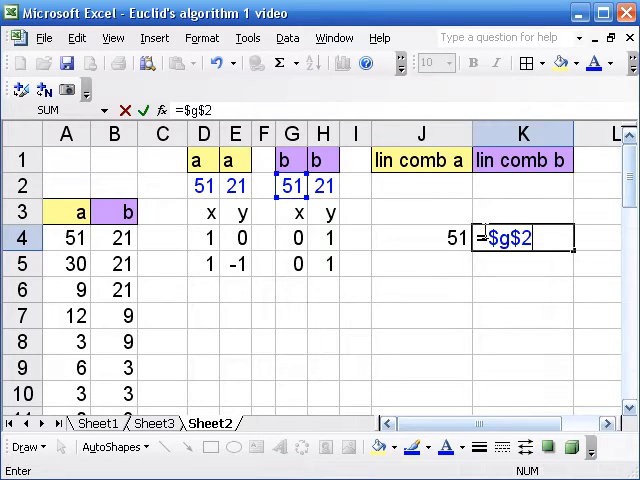
pyautogui.write('*')
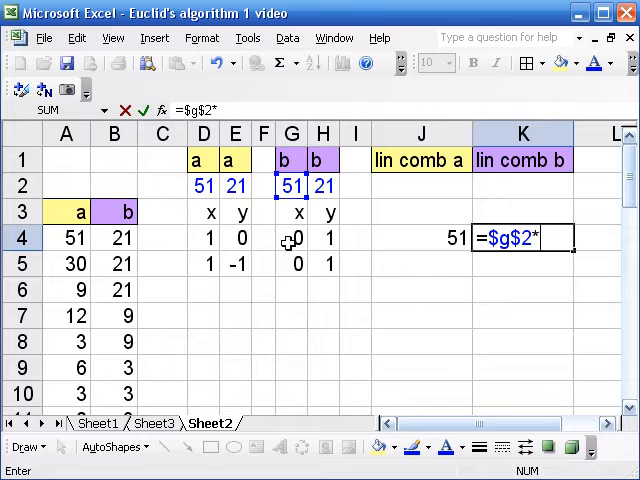
pyautogui.write('G4+')
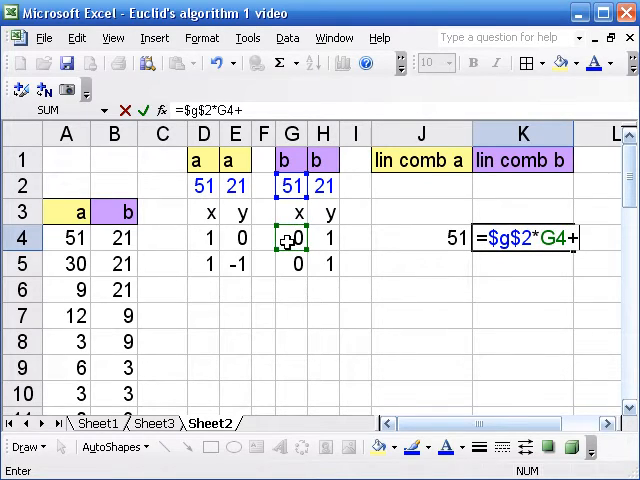
pyautogui.write('$h')
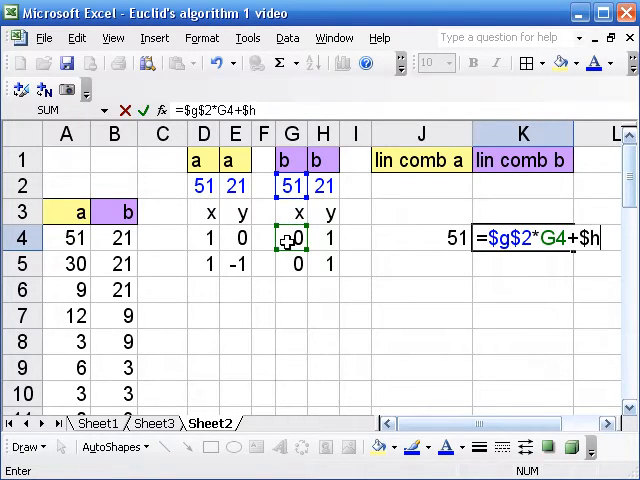
pyautogui.write('$h$2*H4')
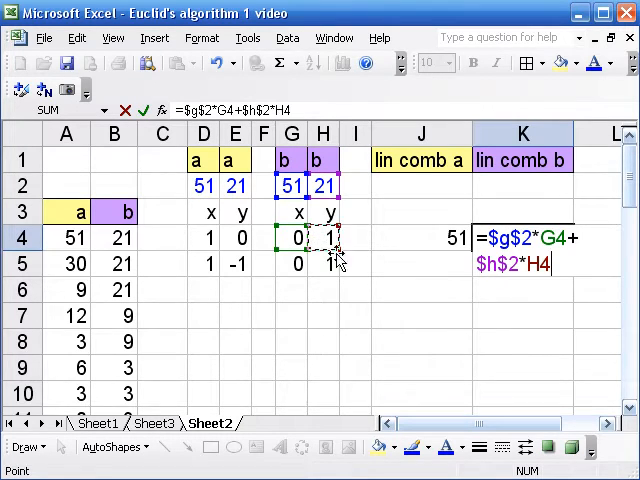
pyautogui.press('Enter')
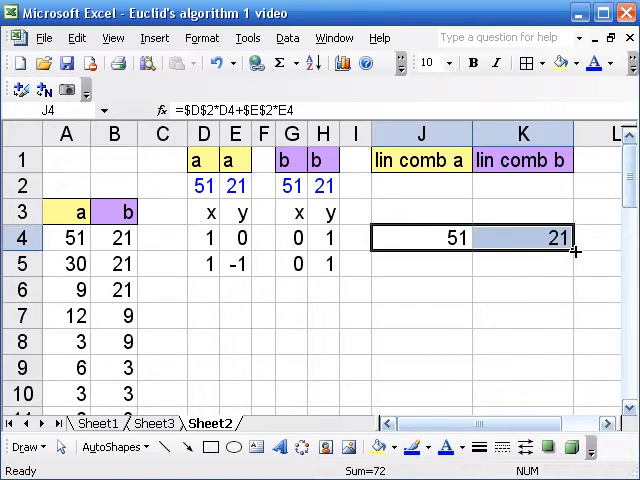
# - Fill J4:K4 into row 5, then fill row 5's formulas down to row 11
pyautogui.moveTo(573, 251); pyautogui.dragTo(573, 277)
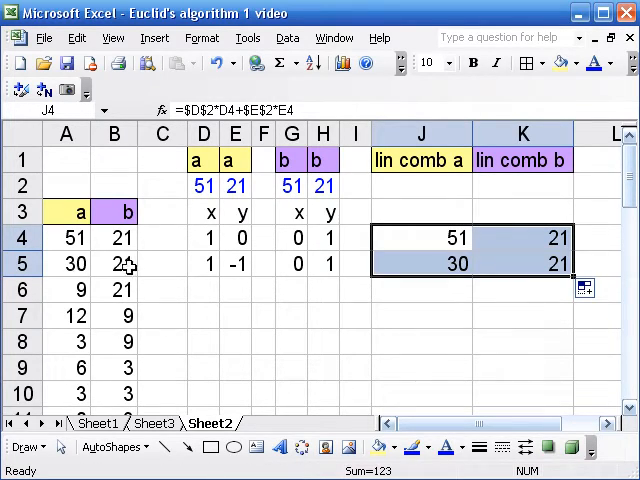
pyautogui.moveTo(483, 280)
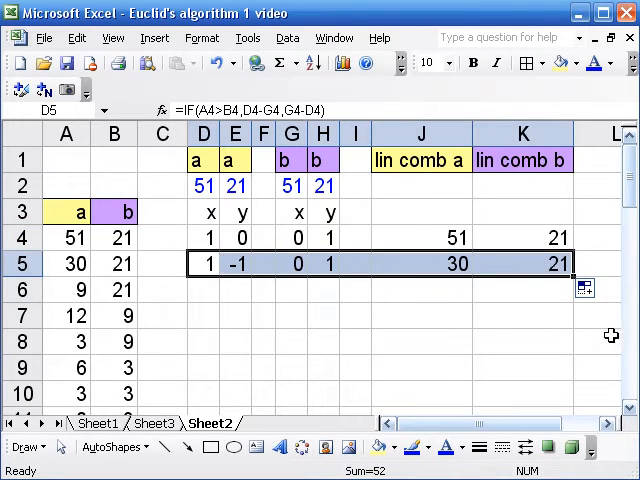
pyautogui.scroll(-3)
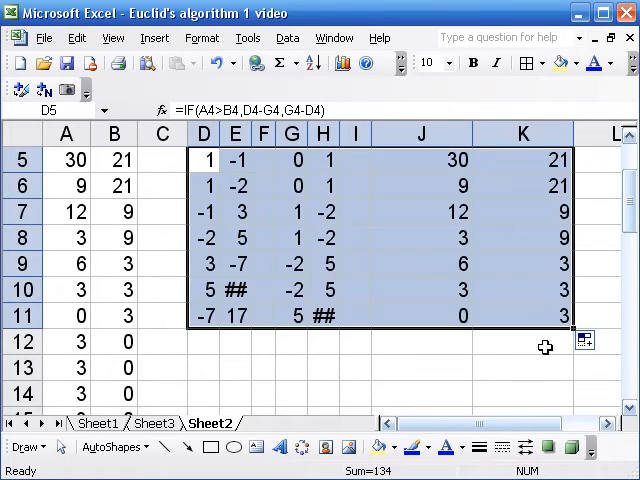
pyautogui.moveTo(258, 133)
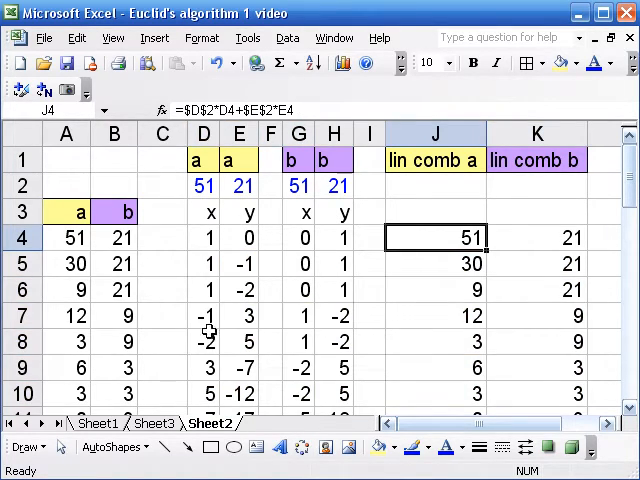
pyautogui.moveTo(196, 189)
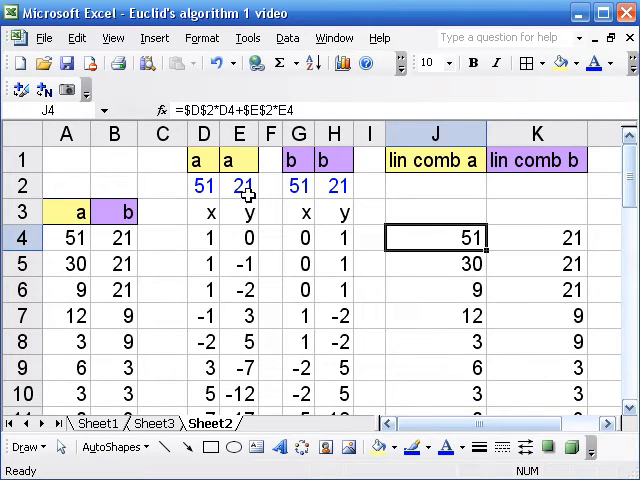
pyautogui.moveTo(291, 302)
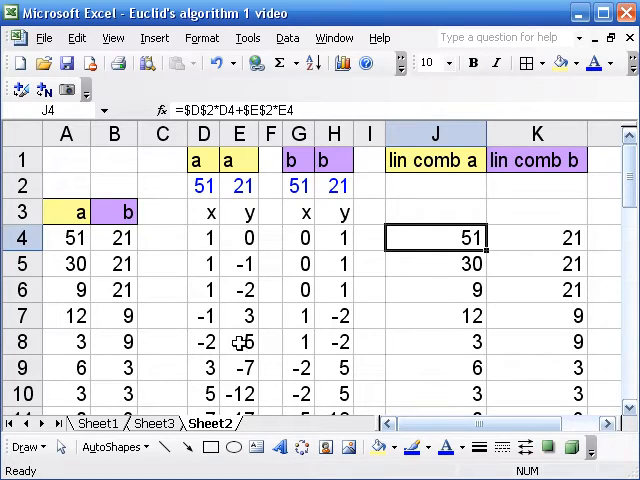
pyautogui.moveTo(410, 377)
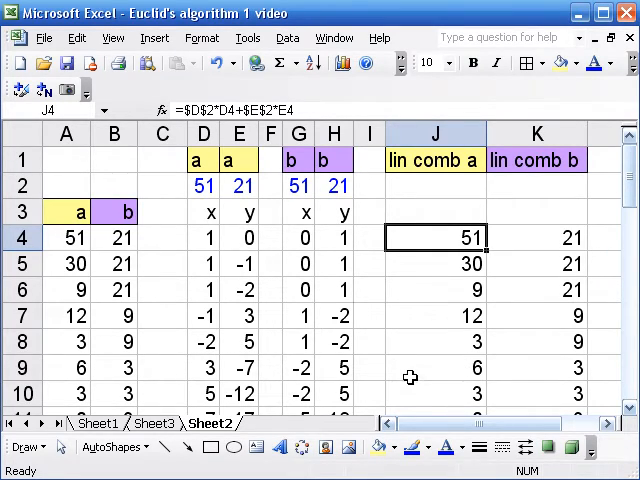
pyautogui.scroll(-3)
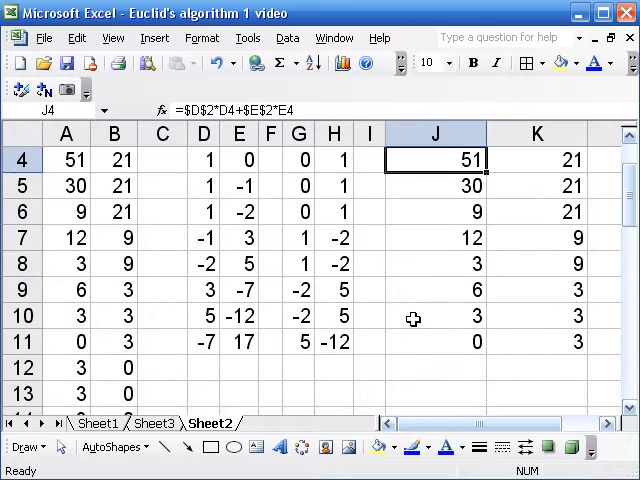
pyautogui.moveTo(258, 325)
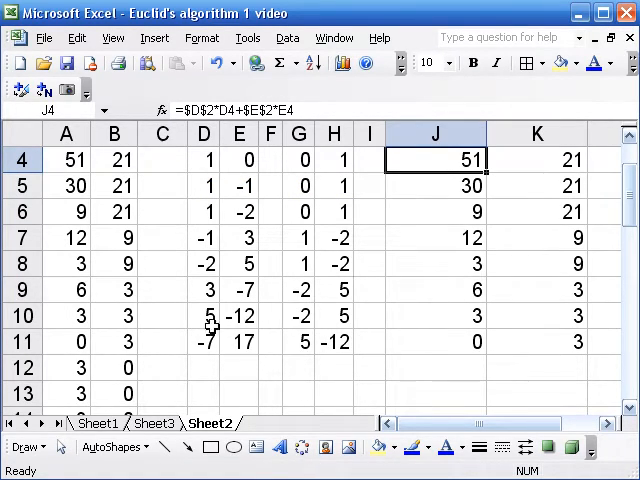
pyautogui.moveTo(247, 330)
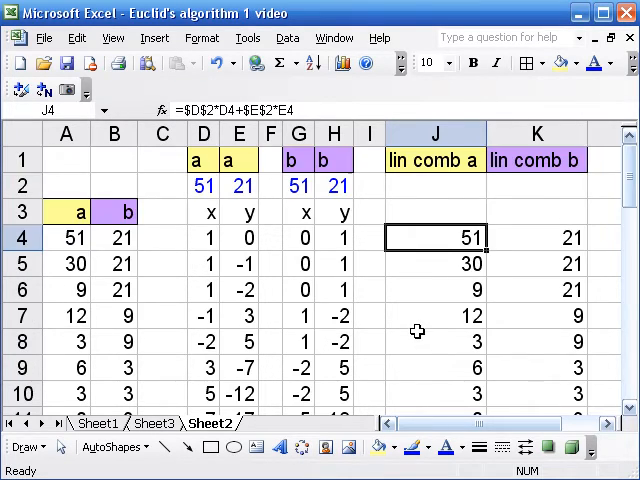
pyautogui.moveTo(363, 214)
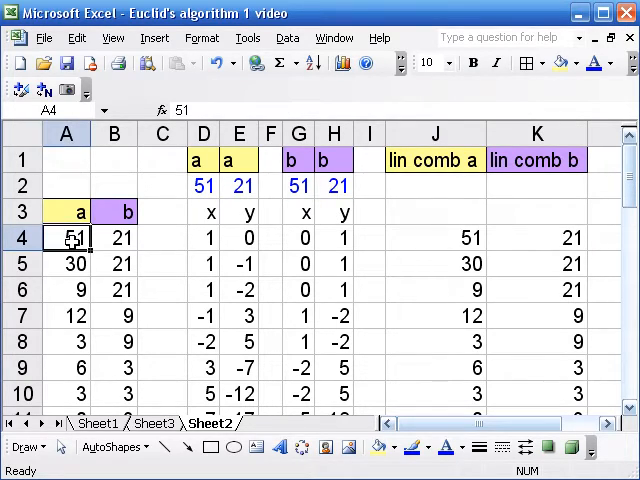
# - Enter 913104 in A4 and 57460 in B4
pyautogui.write('913')
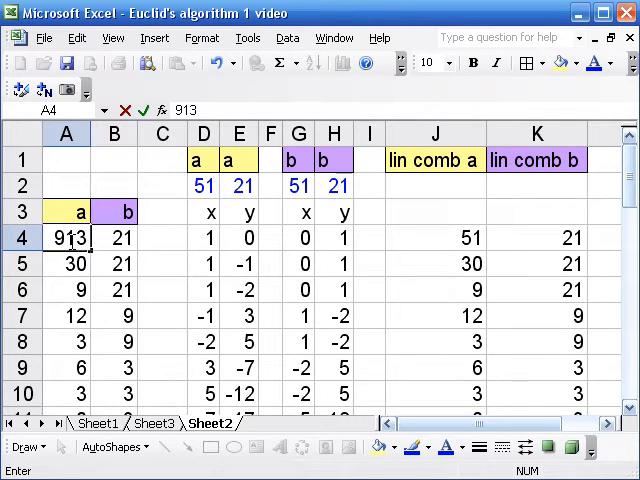
pyautogui.write('104')
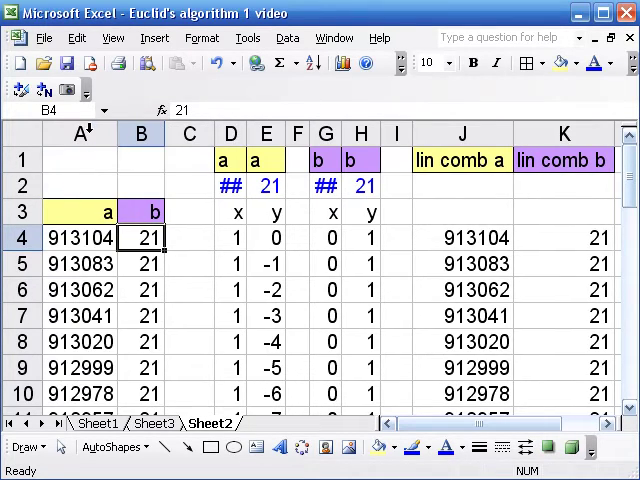
pyautogui.moveTo(139, 238)
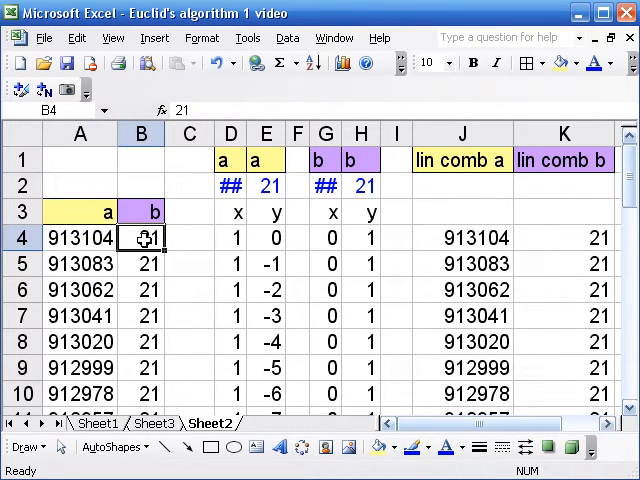
pyautogui.write('57460')
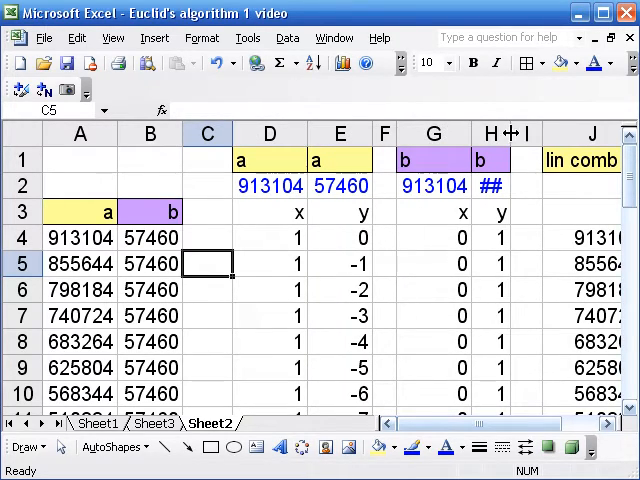
# - Fill D11:K29 down to row 42, reaching a = 0 and b = 68
pyautogui.scroll(-3)
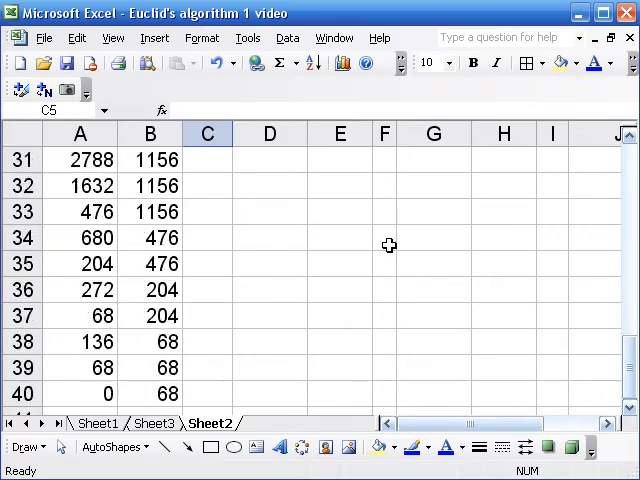
pyautogui.scroll(-3)
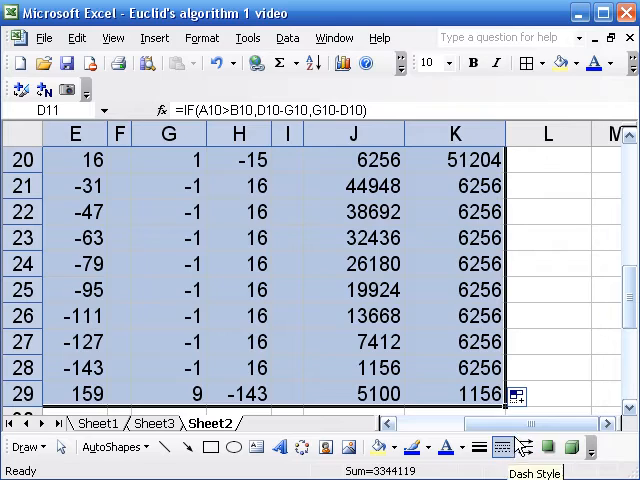
pyautogui.hscroll(-3)
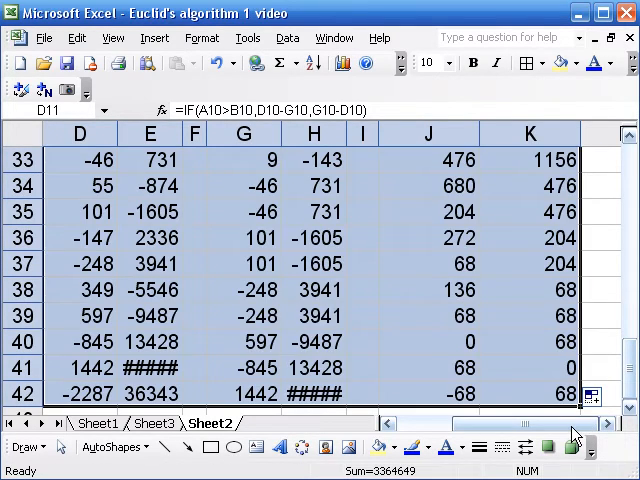
pyautogui.hscroll(-3)
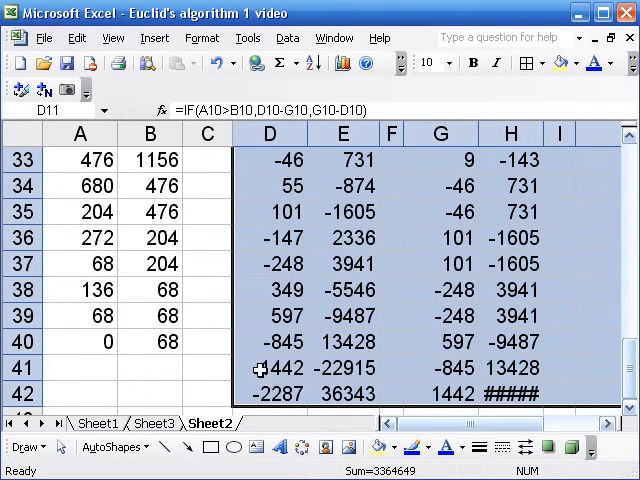
pyautogui.moveTo(265, 264)
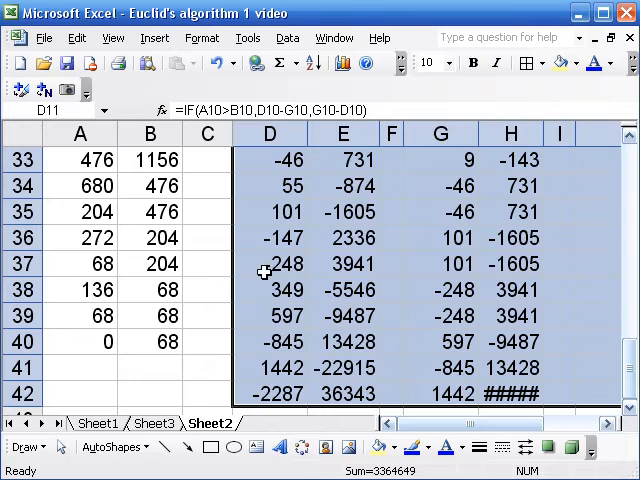
pyautogui.moveTo(295, 268)
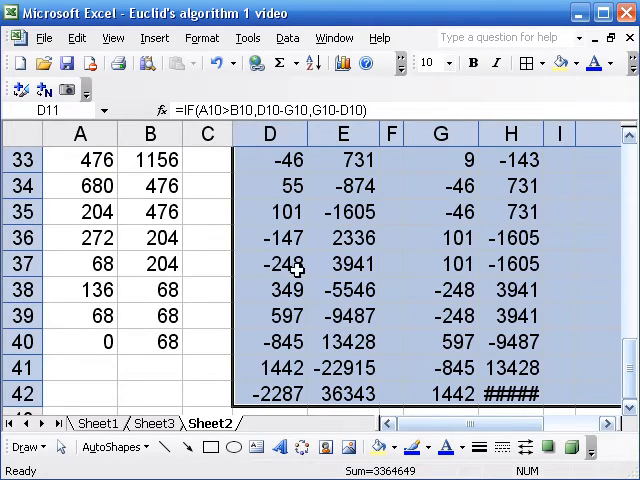
pyautogui.moveTo(383, 266)
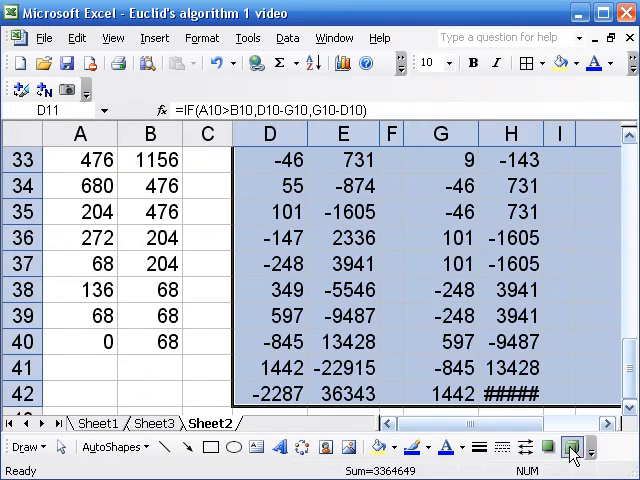
pyautogui.hscroll(3)
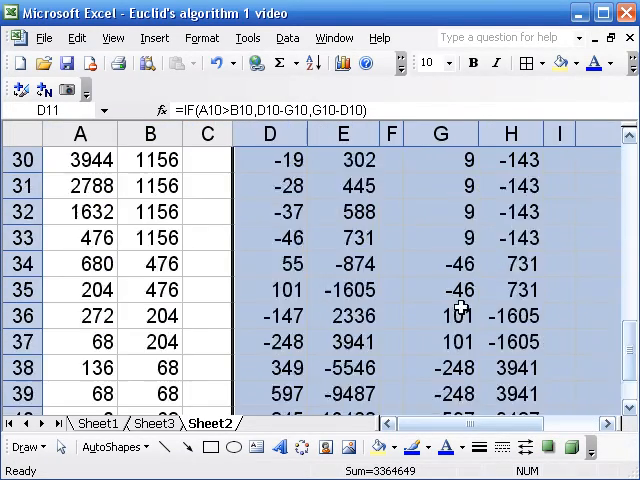
pyautogui.scroll(3)
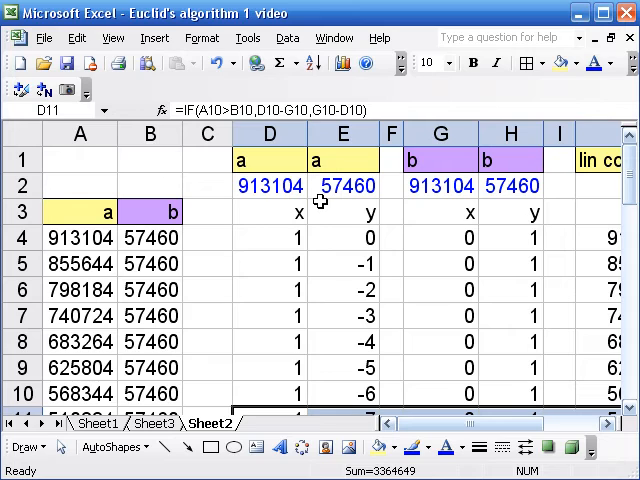
pyautogui.moveTo(96, 430)
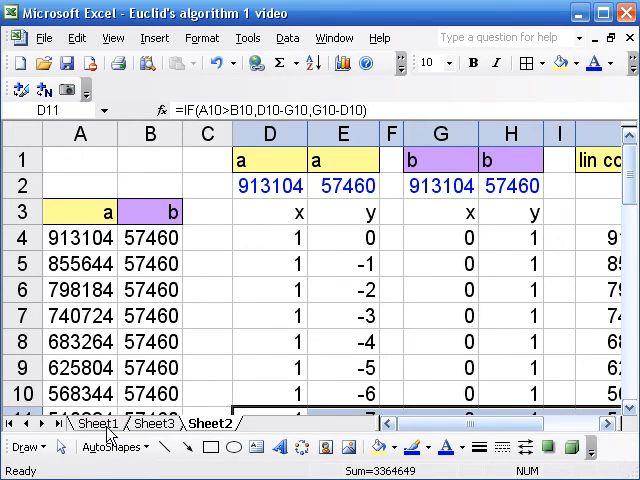
# - Return to Sheet1, the 'Euclid's Algorithm II: Finding Coefficients' title page
pyautogui.click(91, 431)
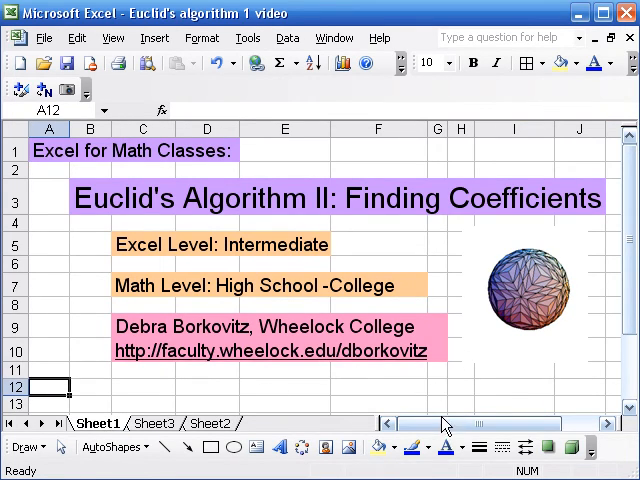
pyautogui.moveTo(462, 395)
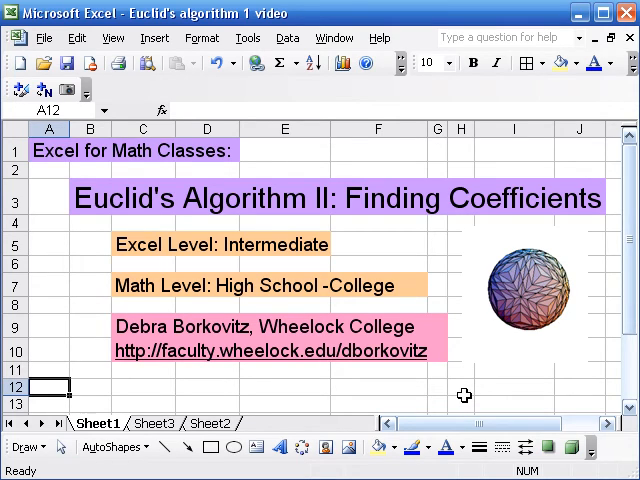